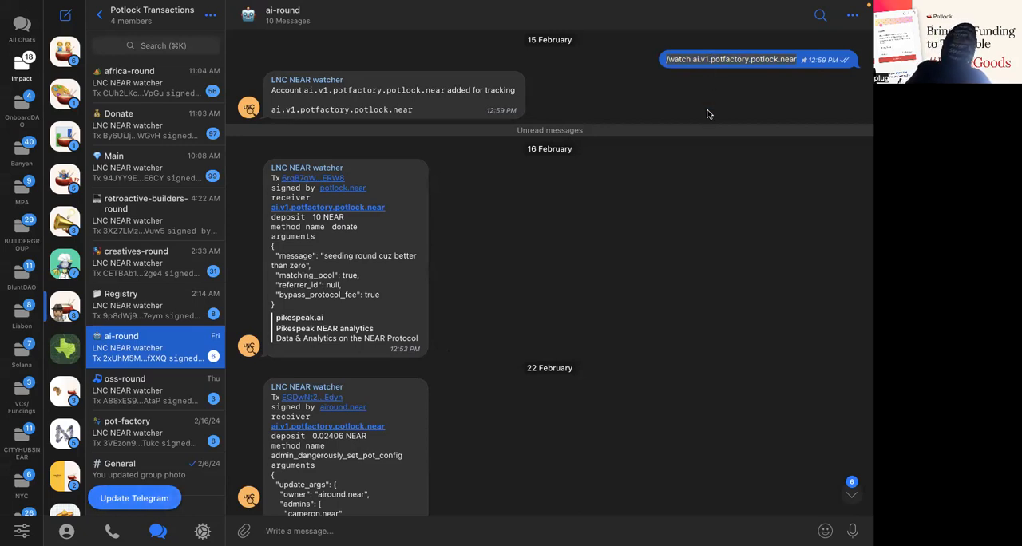
Step: Scroll the Select Users list to find and tick the LNC NEAR watcher bot
scroll("down", 3)
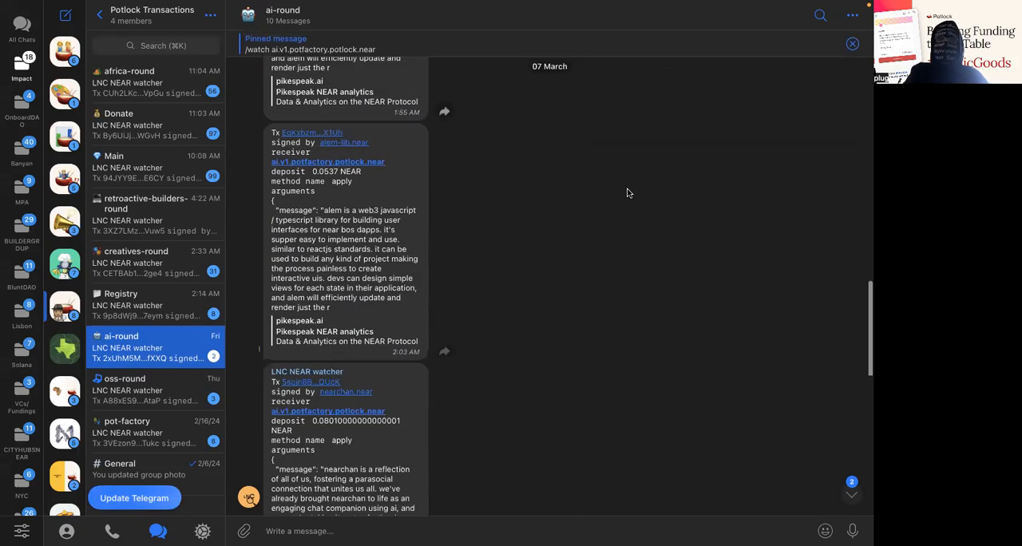
scroll("down", 3)
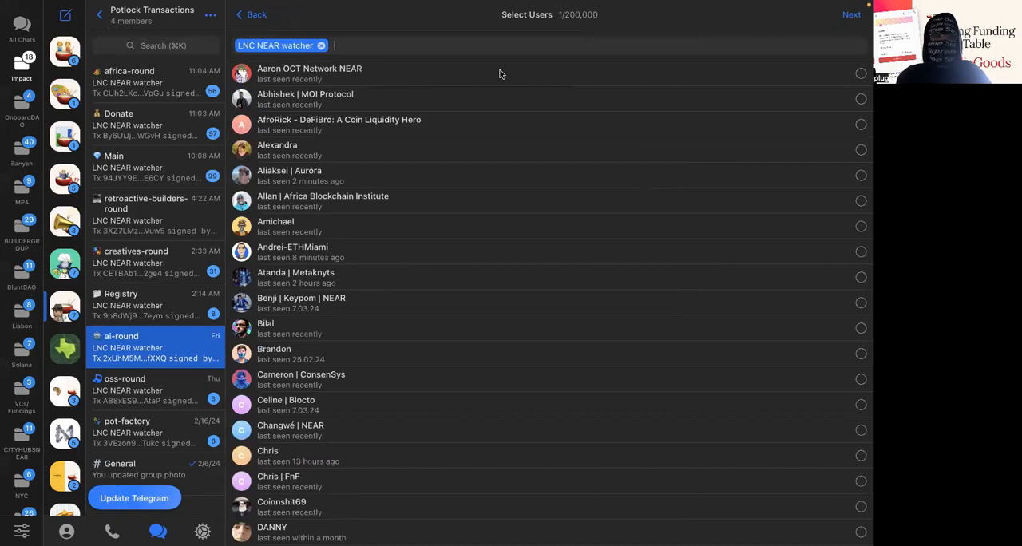
Step: Create the group 'Demo & LNC NEAR watcher' and send /watch greenpilltx.near to the bot
left_click(851, 14)
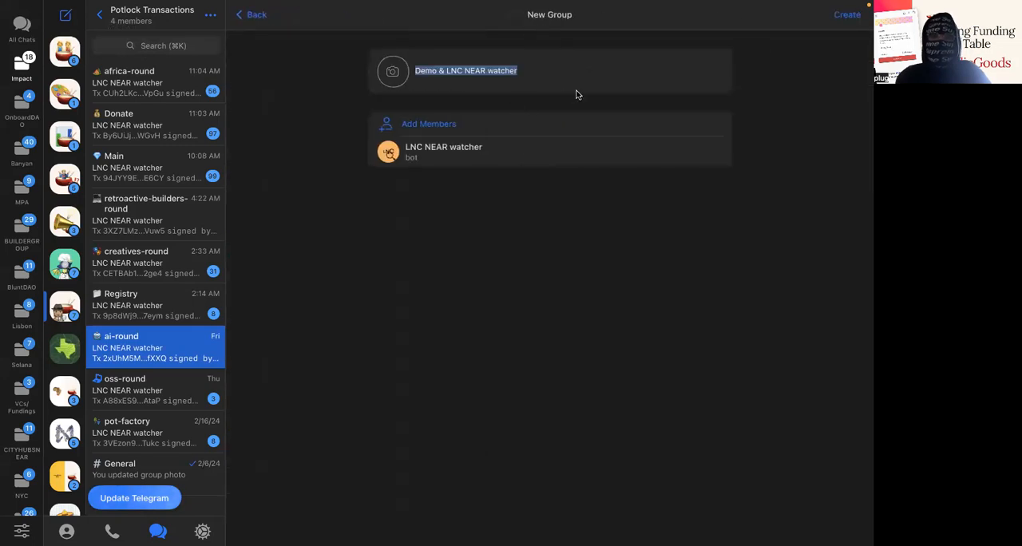
left_click(847, 14)
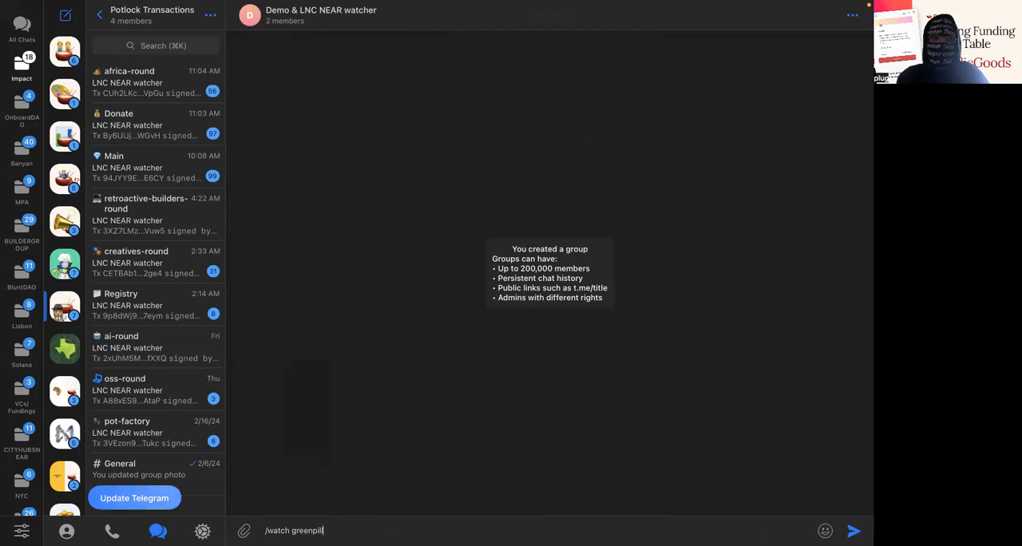
type("tx.near")
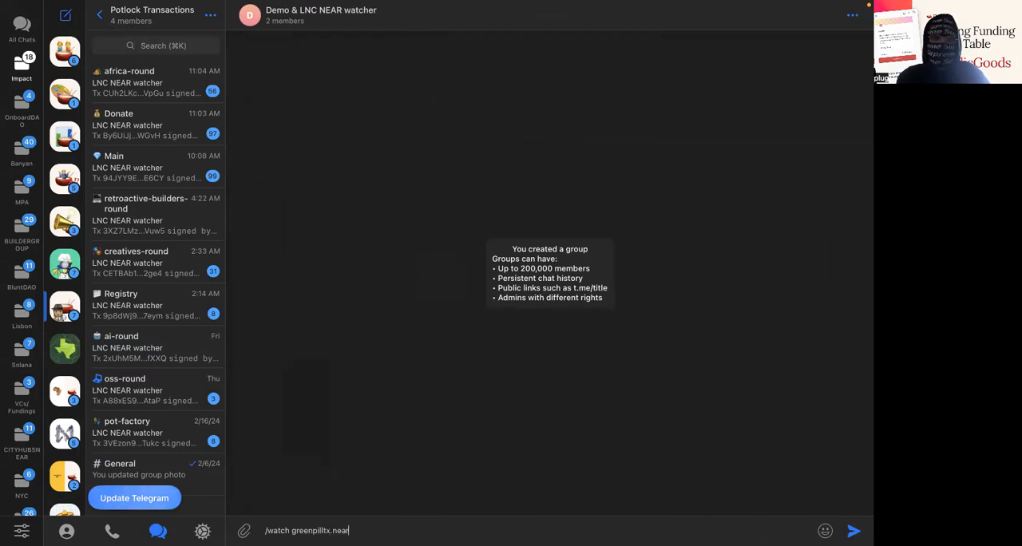
left_click(852, 530)
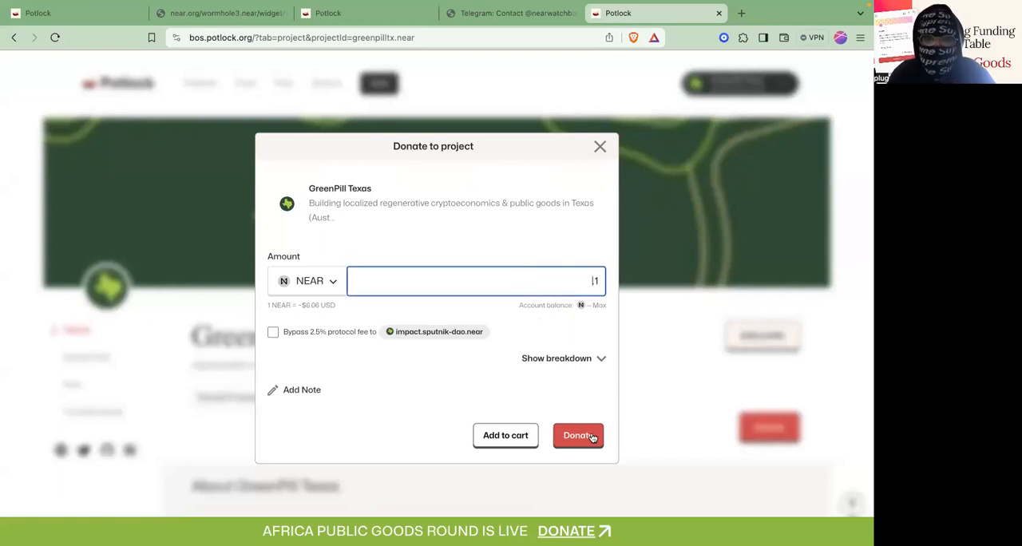
Step: Submit and confirm the 0.1 NEAR Potlock donation to GreenPill Texas
left_click(578, 435)
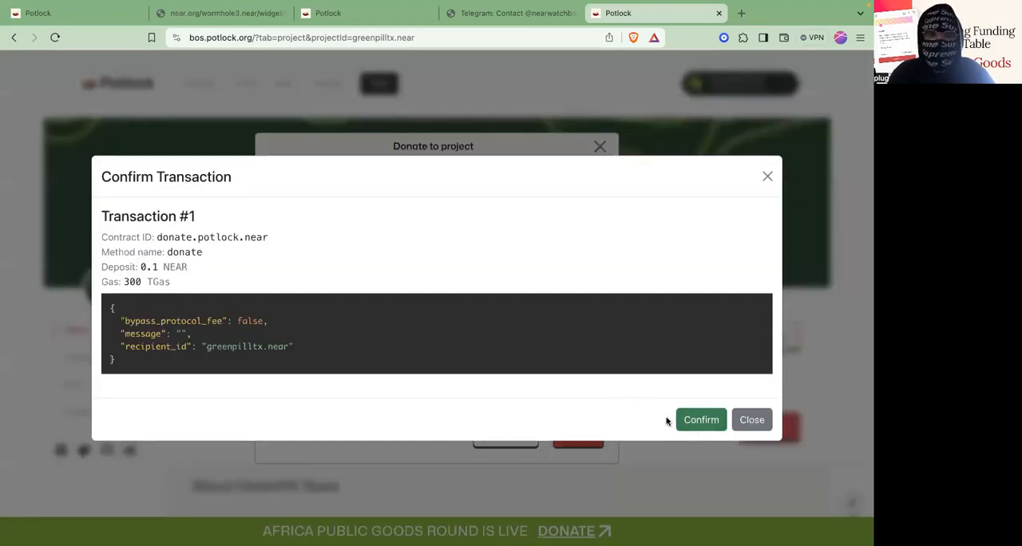
left_click(700, 418)
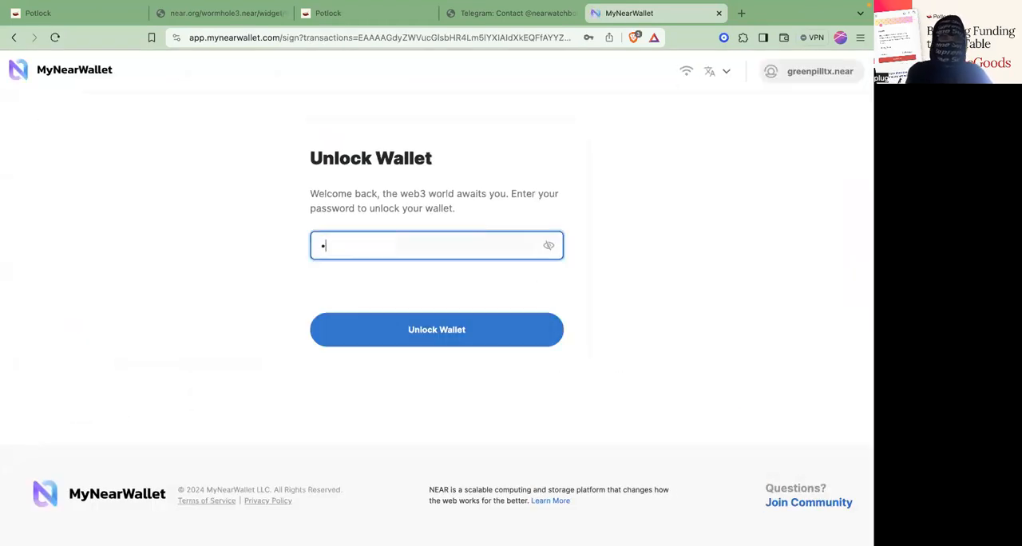
Step: Unlock MyNearWallet with the account password
type("password")
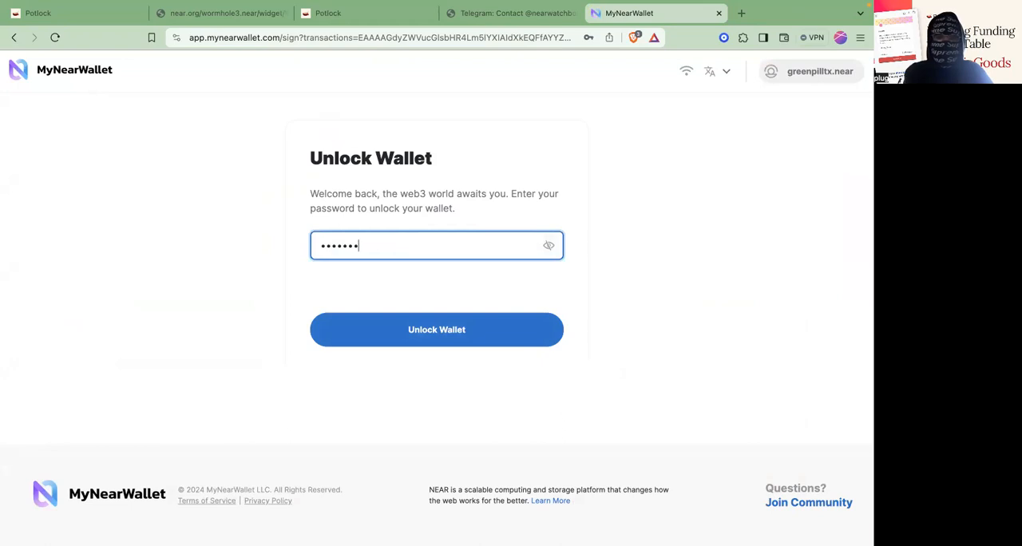
key("backspace")
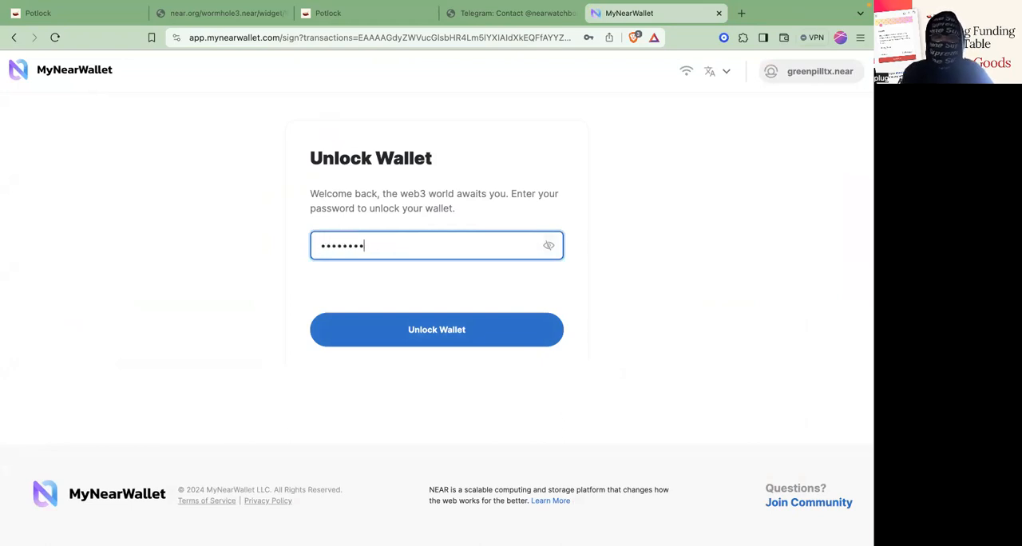
left_click(438, 329)
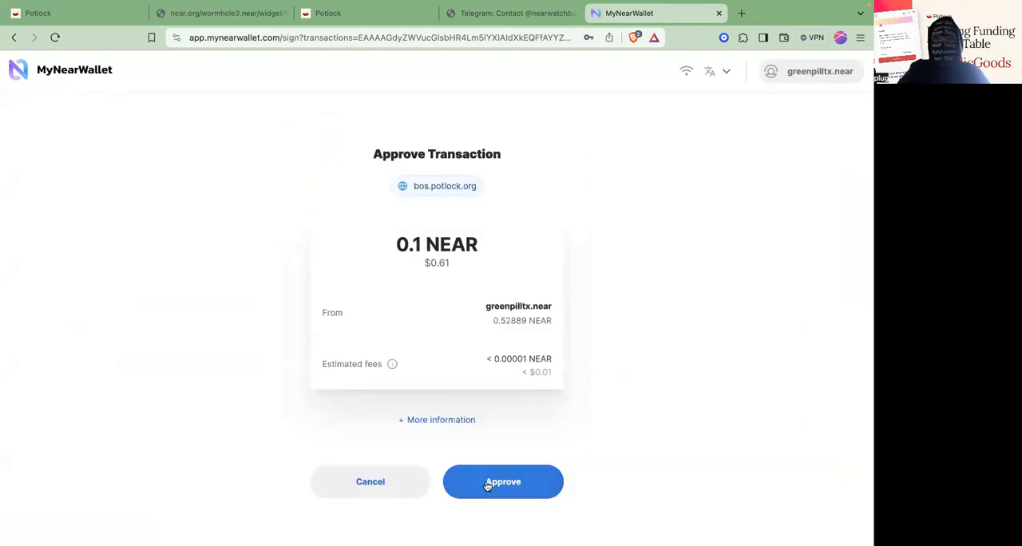
Step: Approve the 0.1 NEAR transaction, which returns a 'transaction doesn't exist' server error
left_click(502, 482)
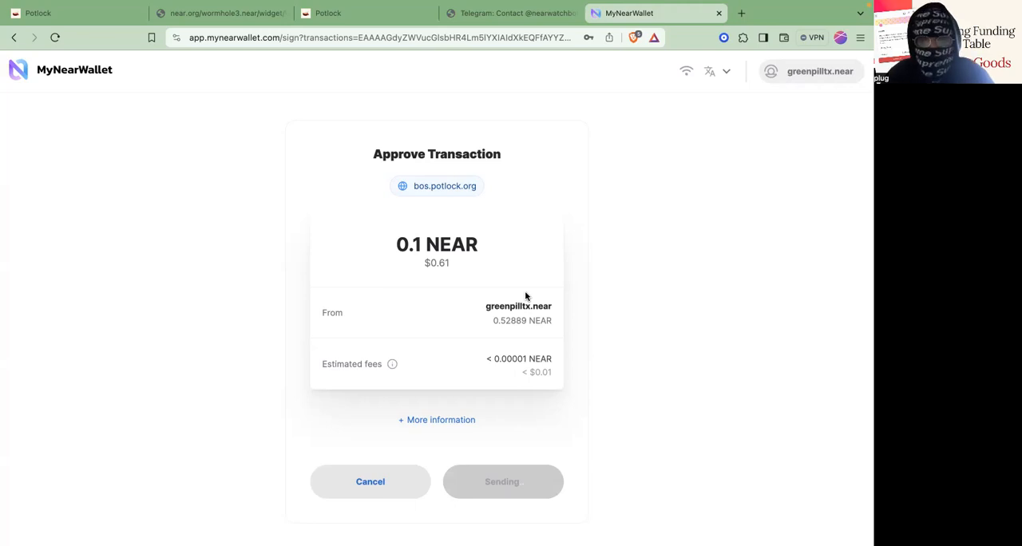
left_click(501, 482)
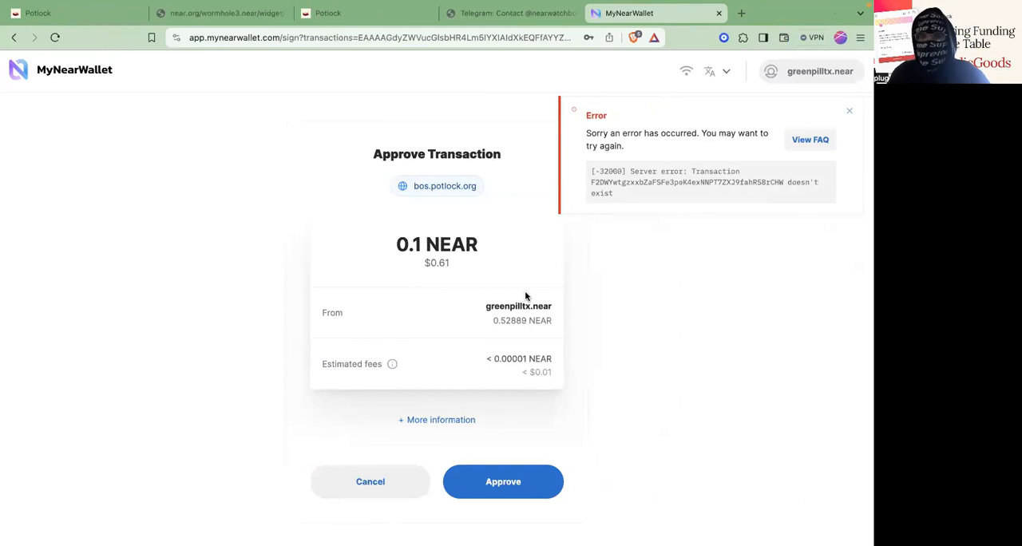
mouse_move(594, 236)
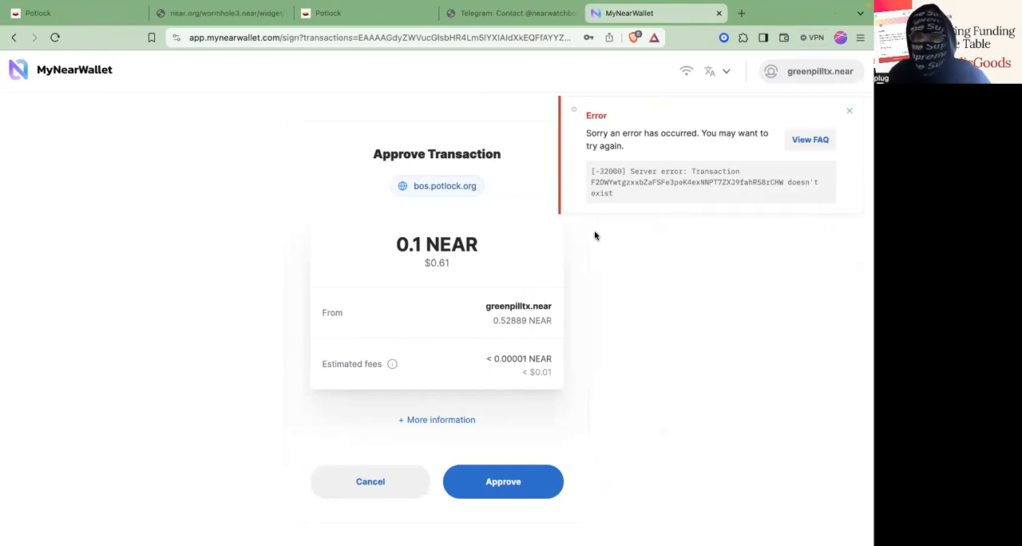
mouse_move(503, 482)
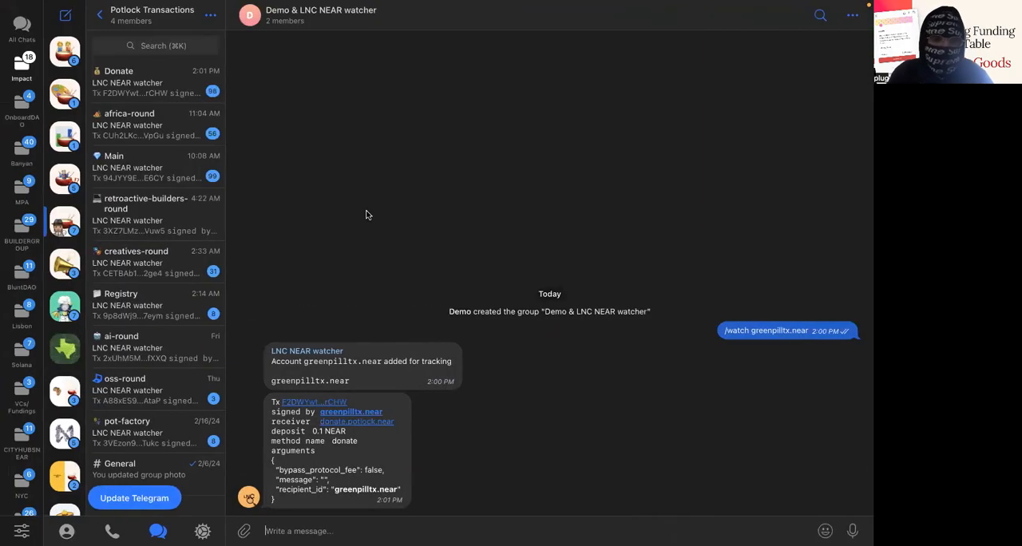
mouse_move(369, 368)
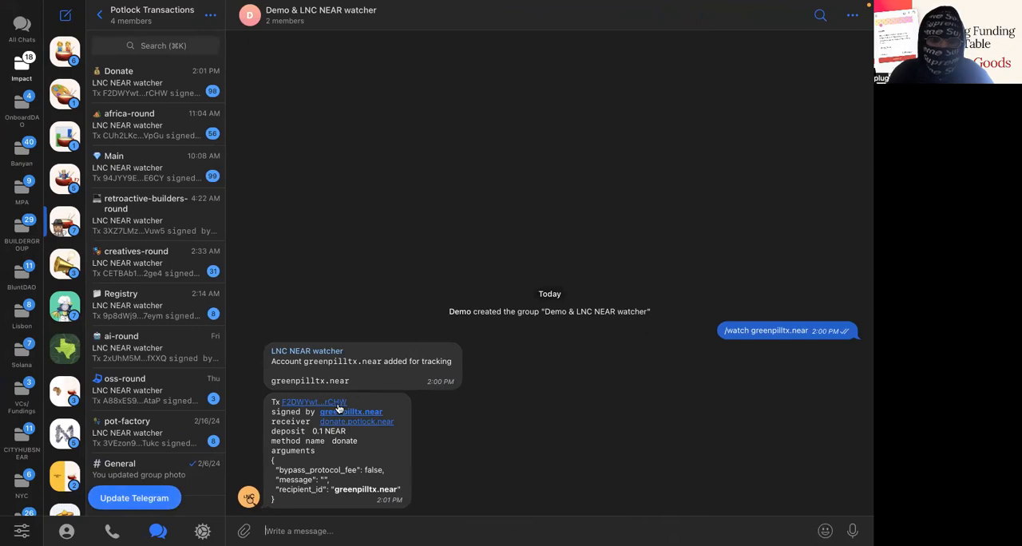
Step: View the bot's 0.1 NEAR donate report in the group, then show the t.me/nearwatchbot page
double_click(313, 403)
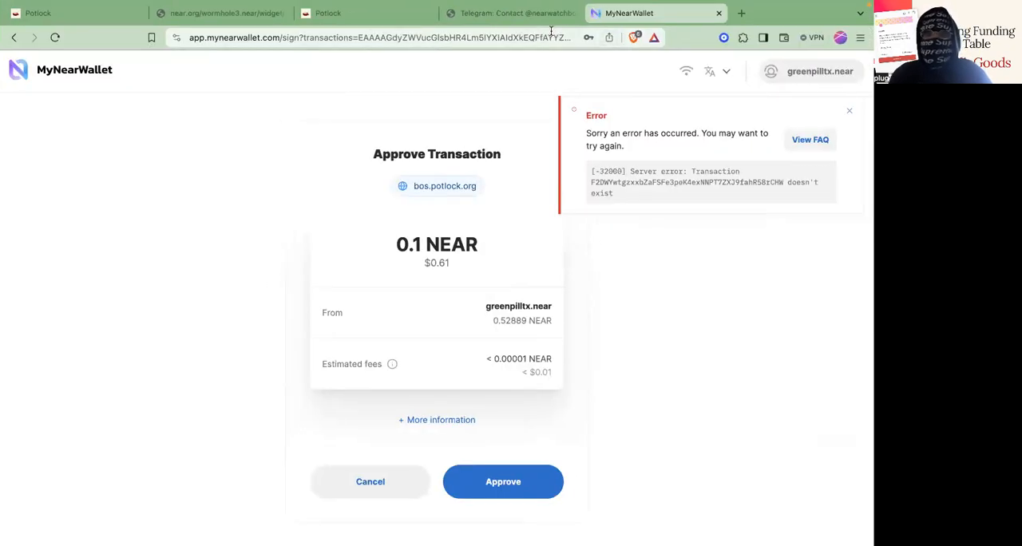
left_click(511, 13)
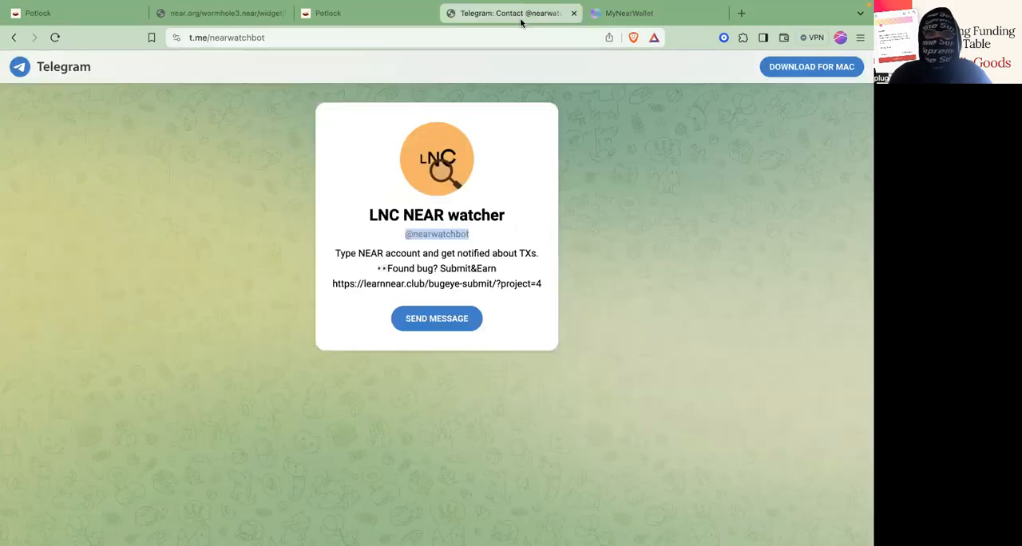